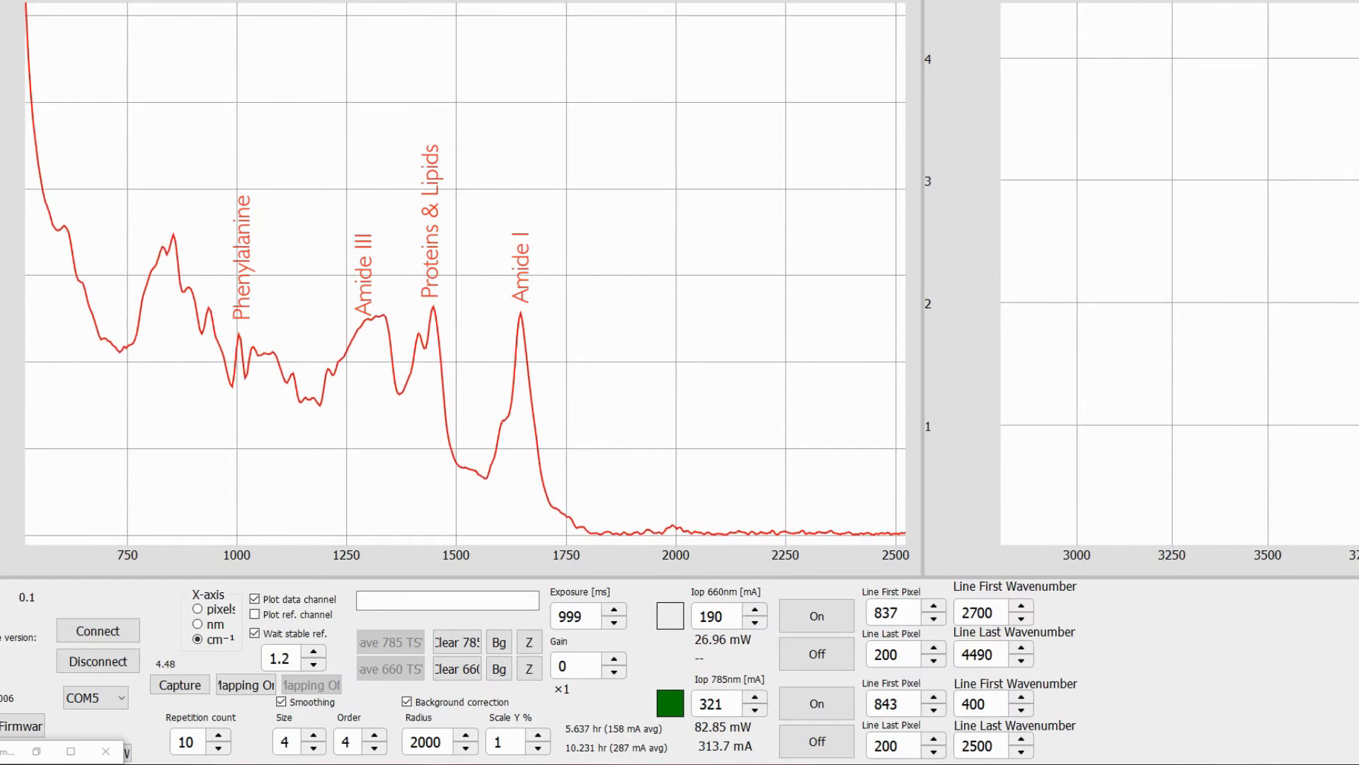
# Capture a 10-repetition averaged fingerprint-range skin spectrum with the 785 nm laser on.
pyautogui.click(814, 615)
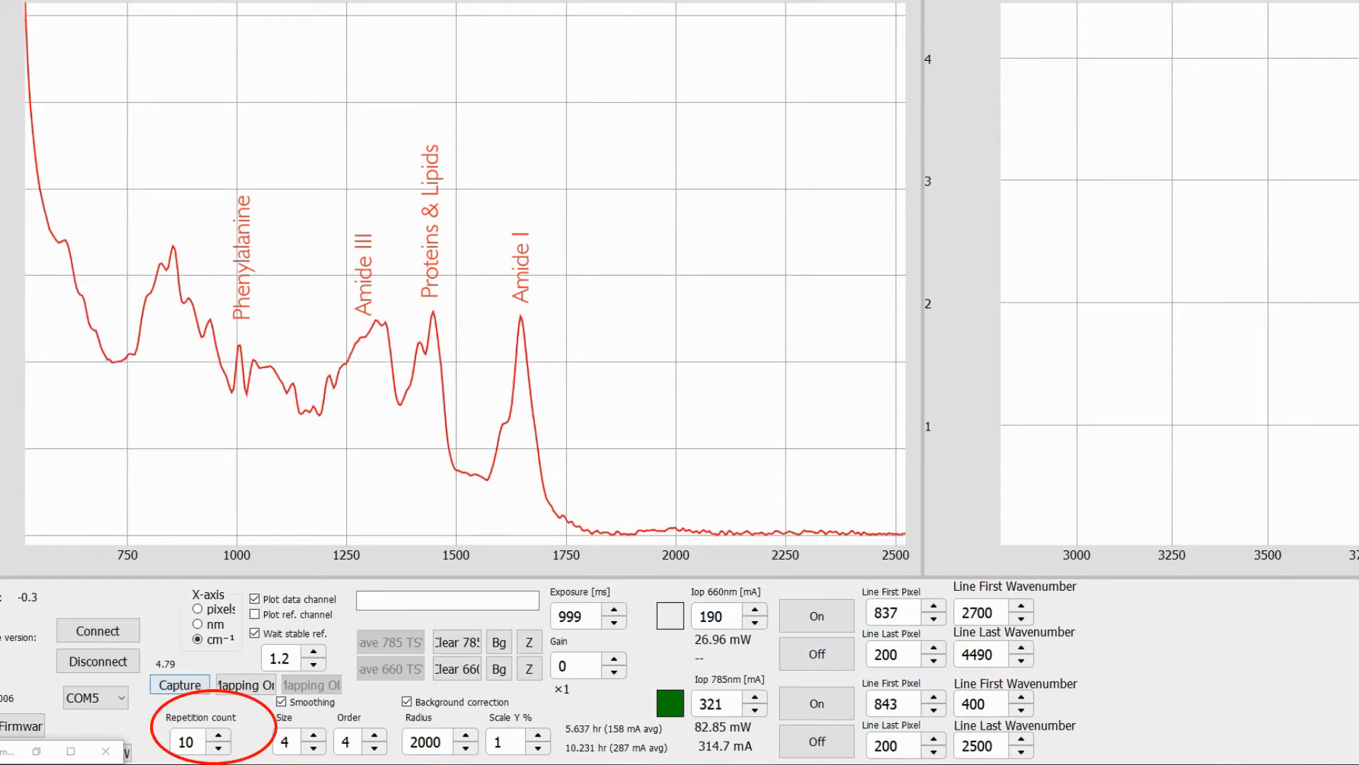
pyautogui.click(179, 684)
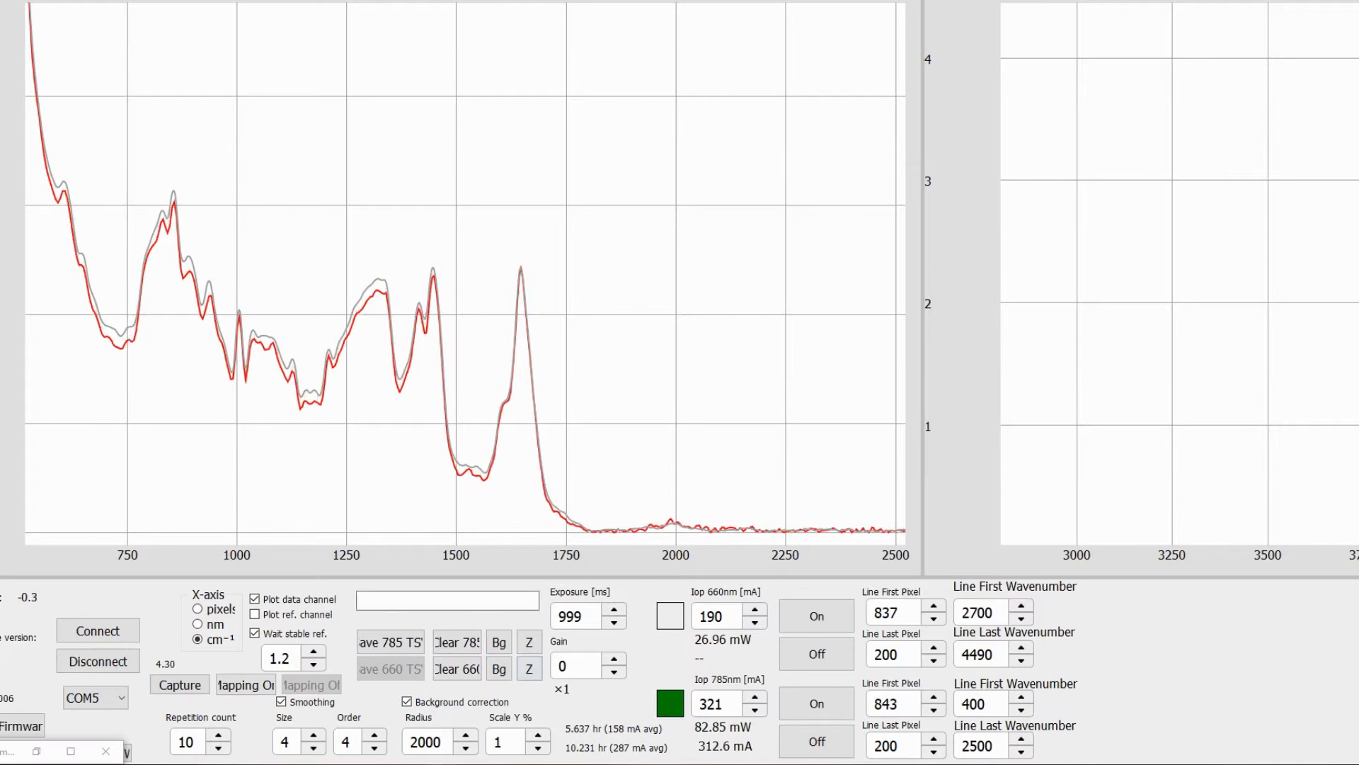
# Turn on the 660 nm laser and start a 10-repetition averaged CH-range capture.
pyautogui.click(815, 741)
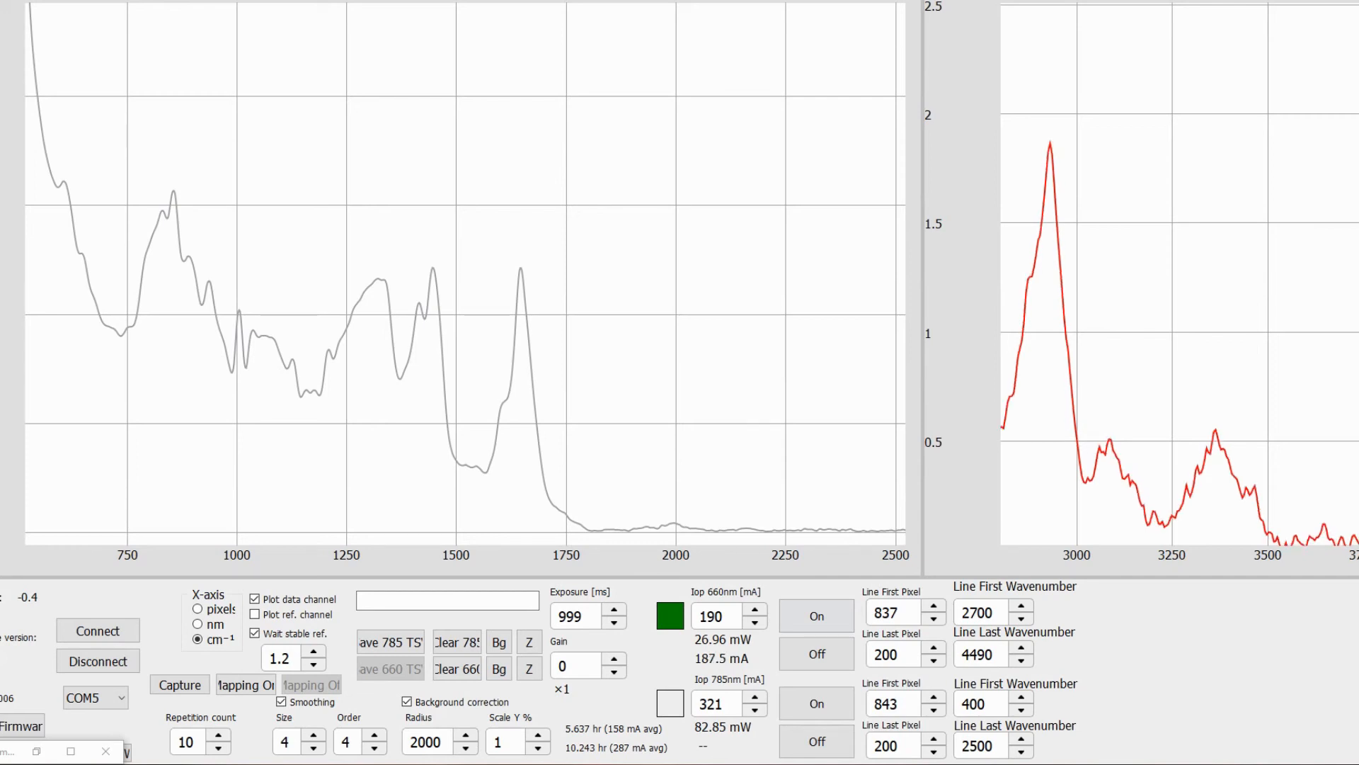
pyautogui.click(179, 684)
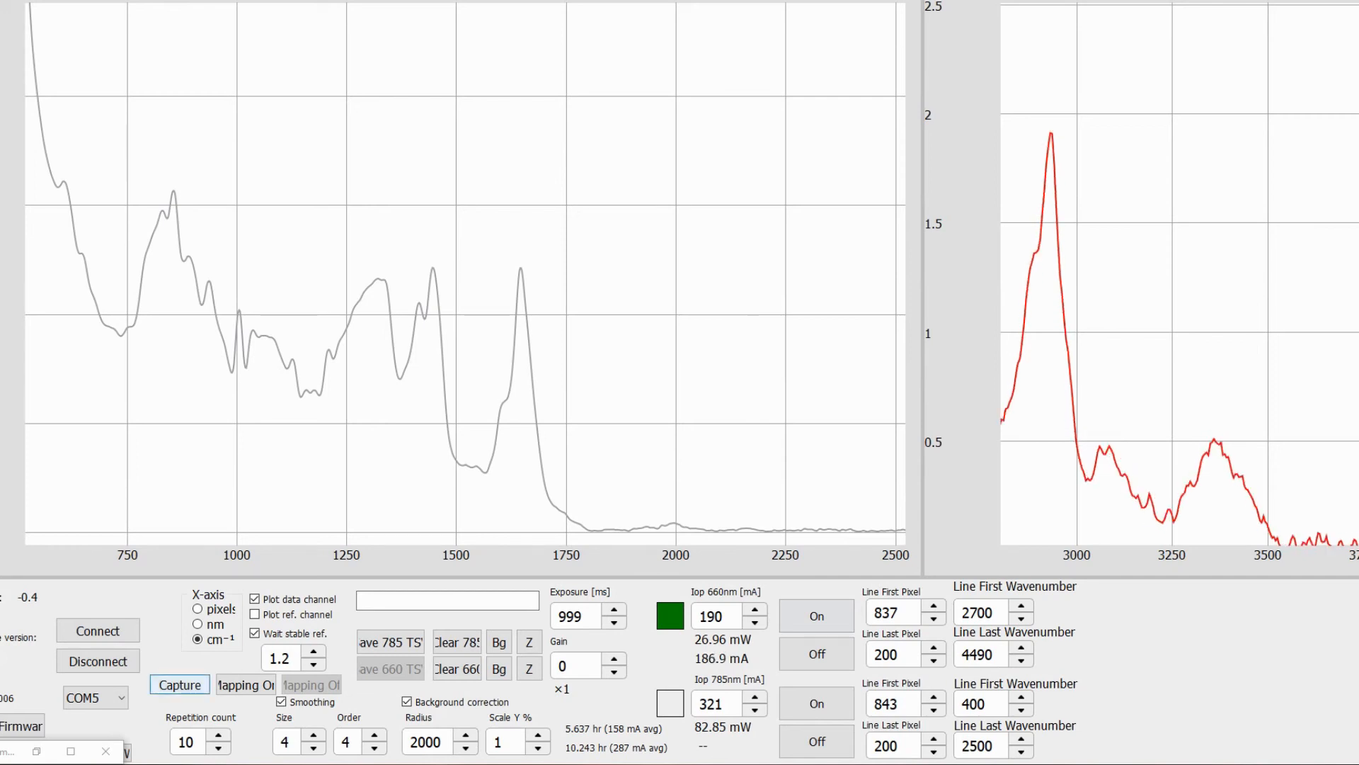
pyautogui.click(179, 684)
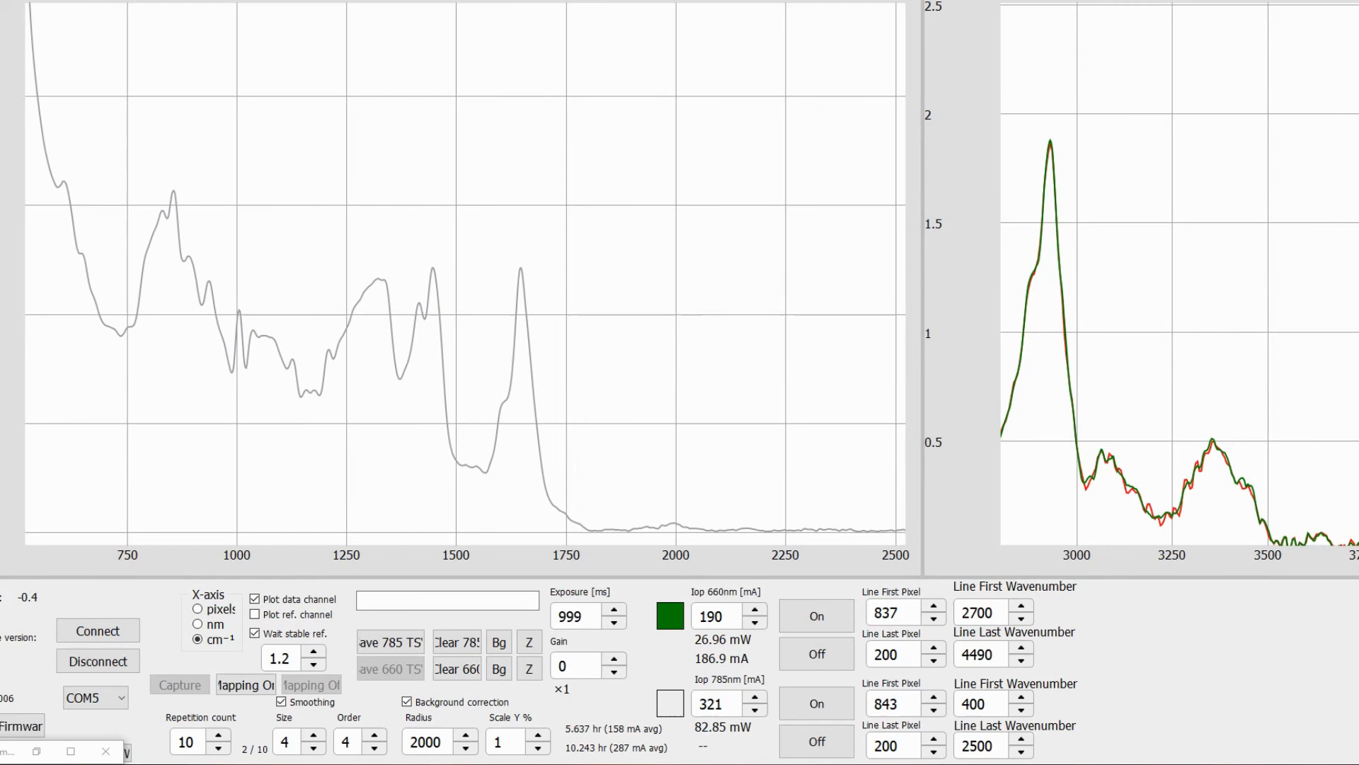